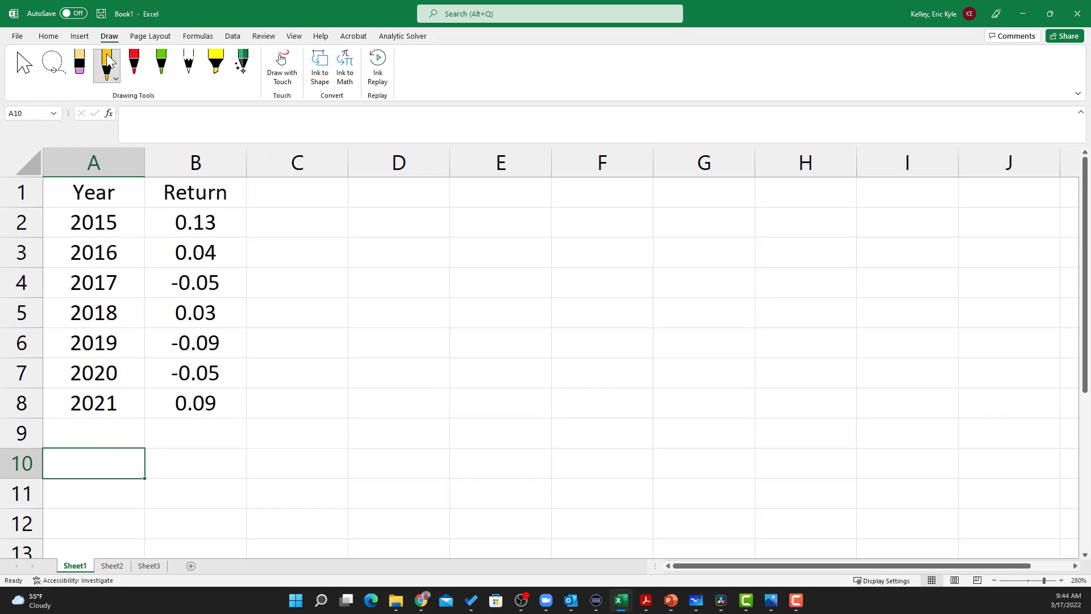
mouse_move(107, 65)
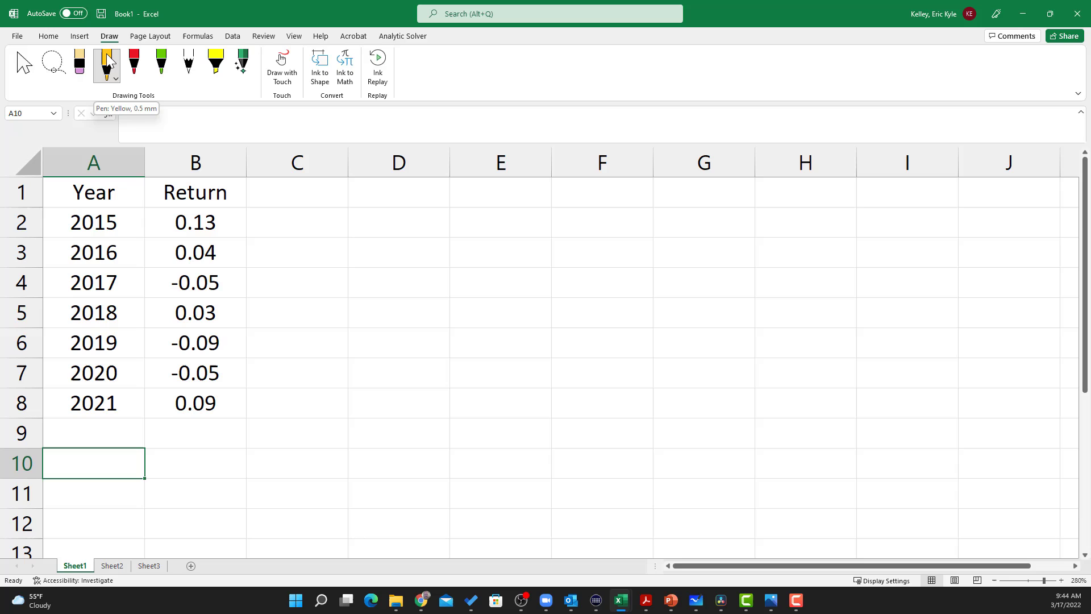
Circle the seven yearly returns in yellow ink and write a 'sum' note beside row 10
drag(243, 200, 147, 423)
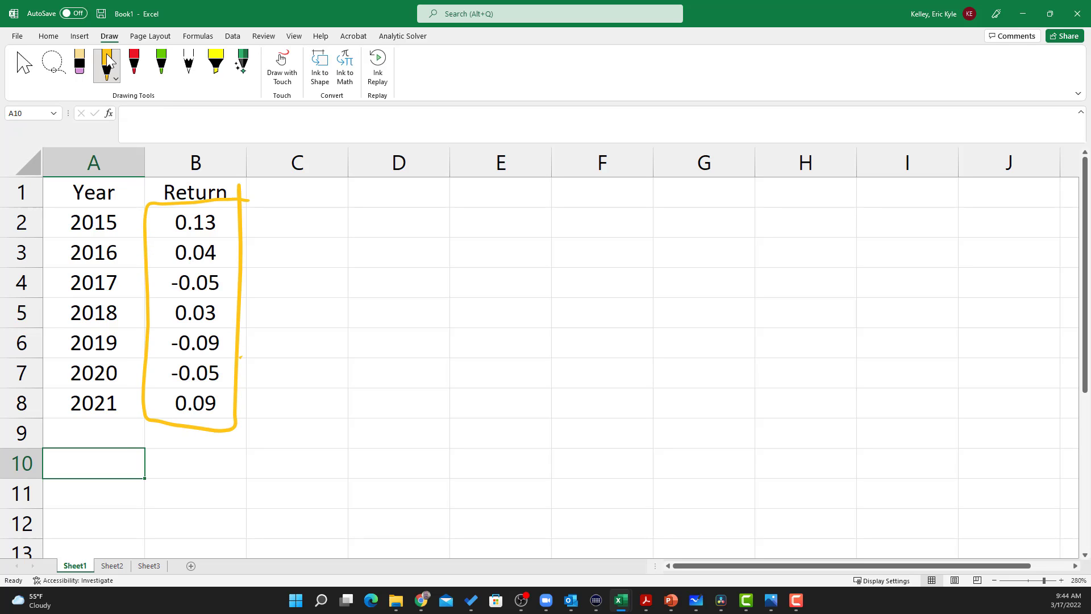
drag(247, 352, 306, 389)
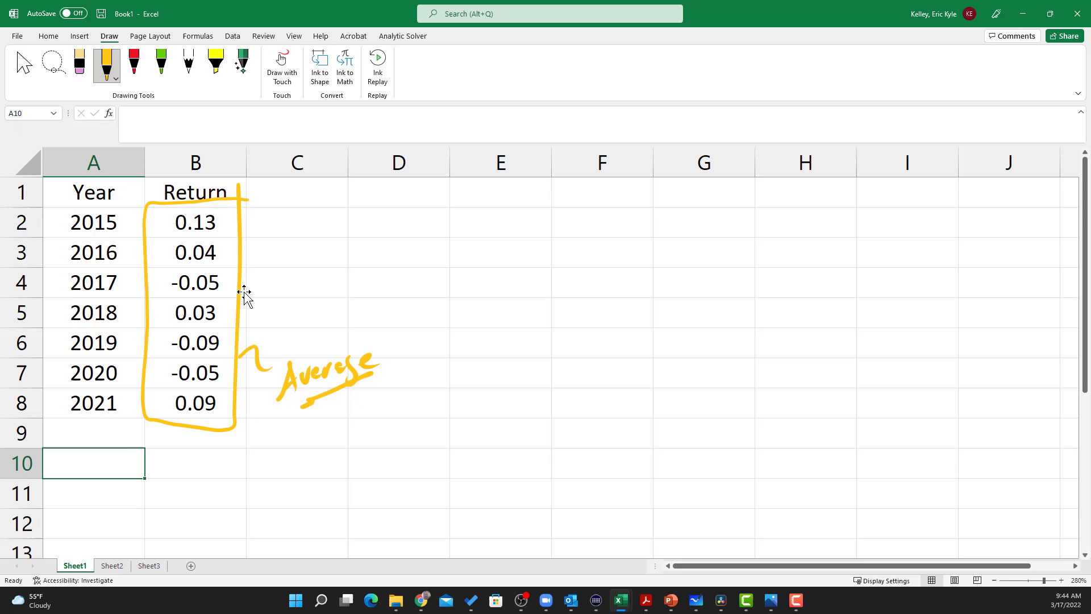
drag(272, 462, 295, 469)
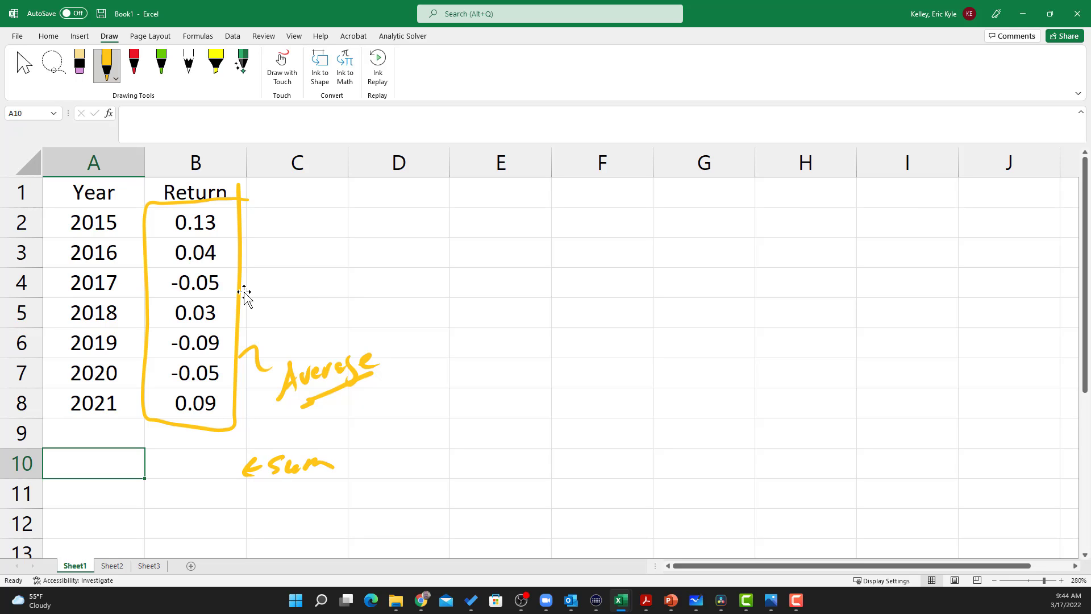
Write a '÷ 7' note with an arrow to row 11, then stop inking and select B10
click(290, 487)
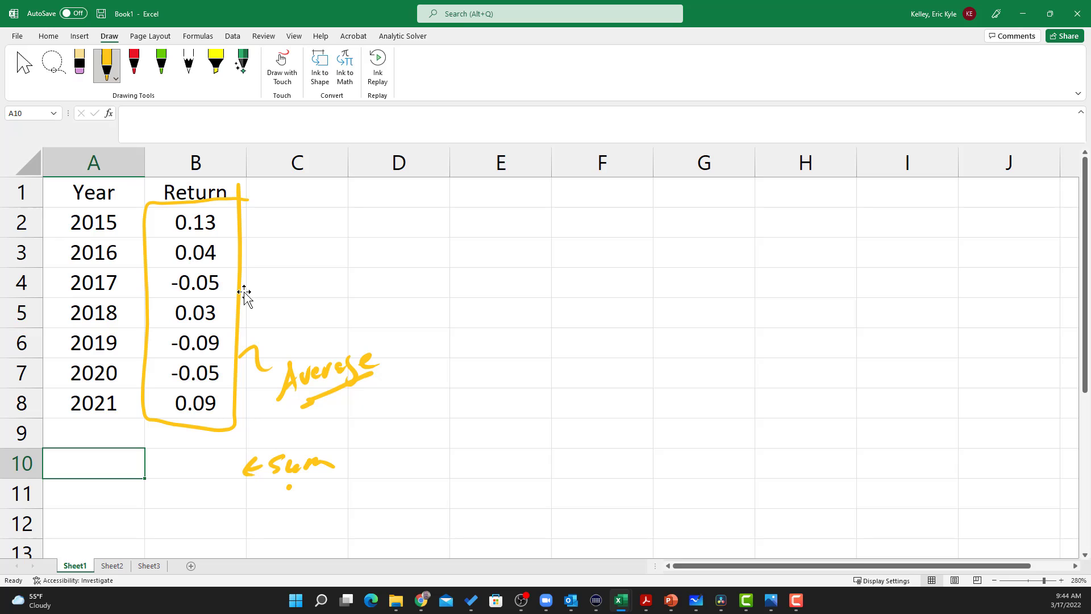
drag(289, 488, 289, 504)
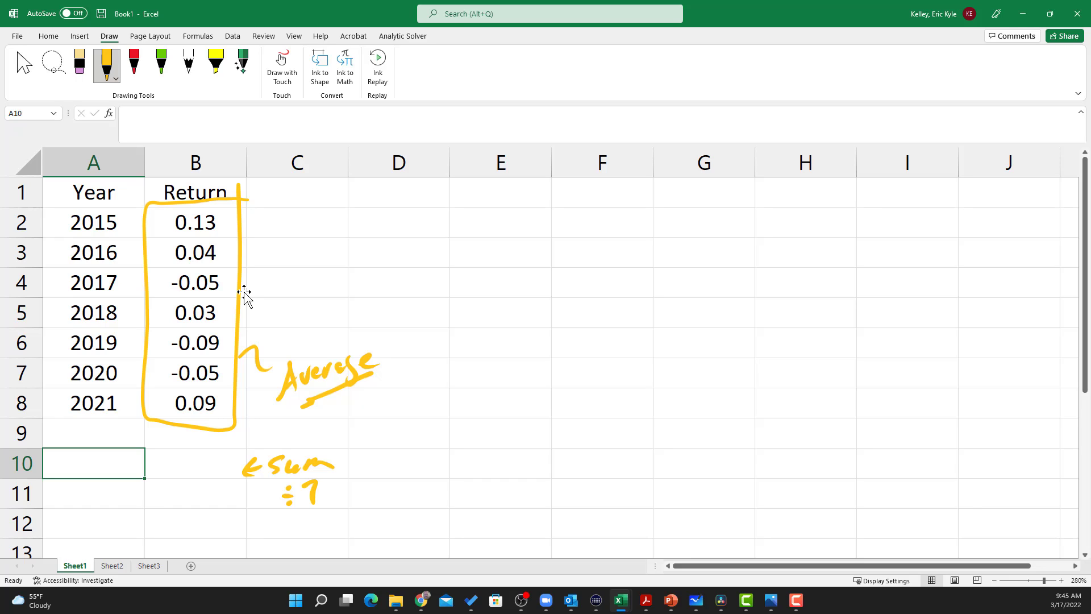
drag(272, 495, 262, 488)
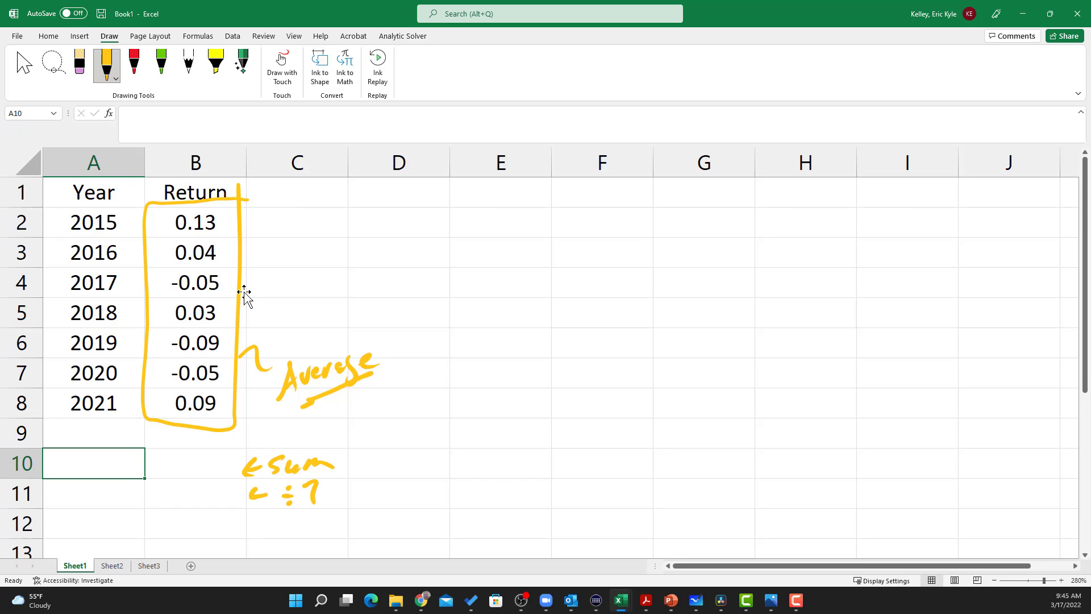
click(148, 565)
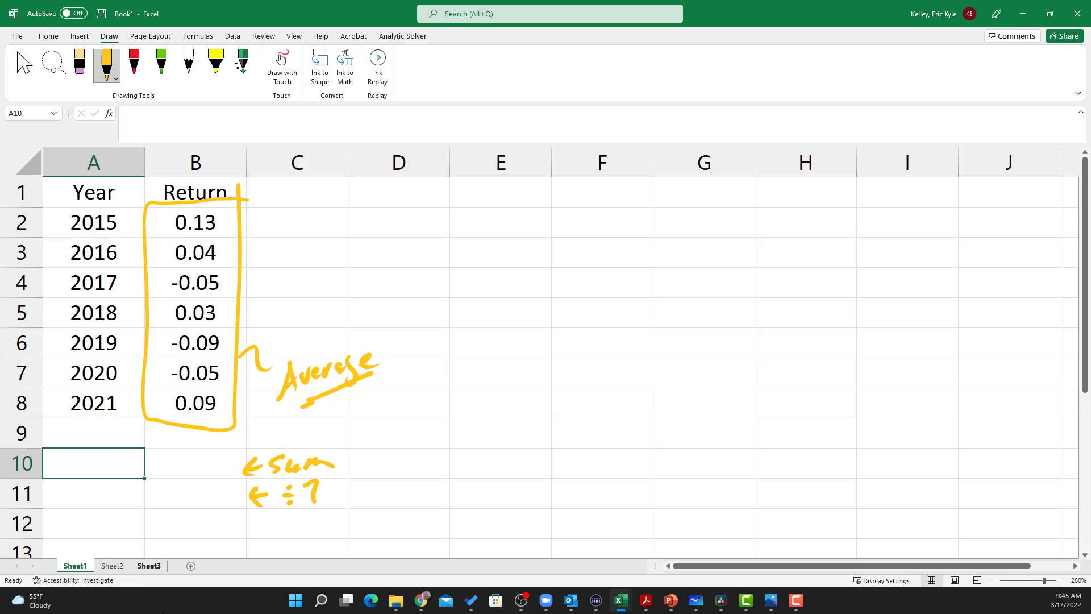
click(195, 462)
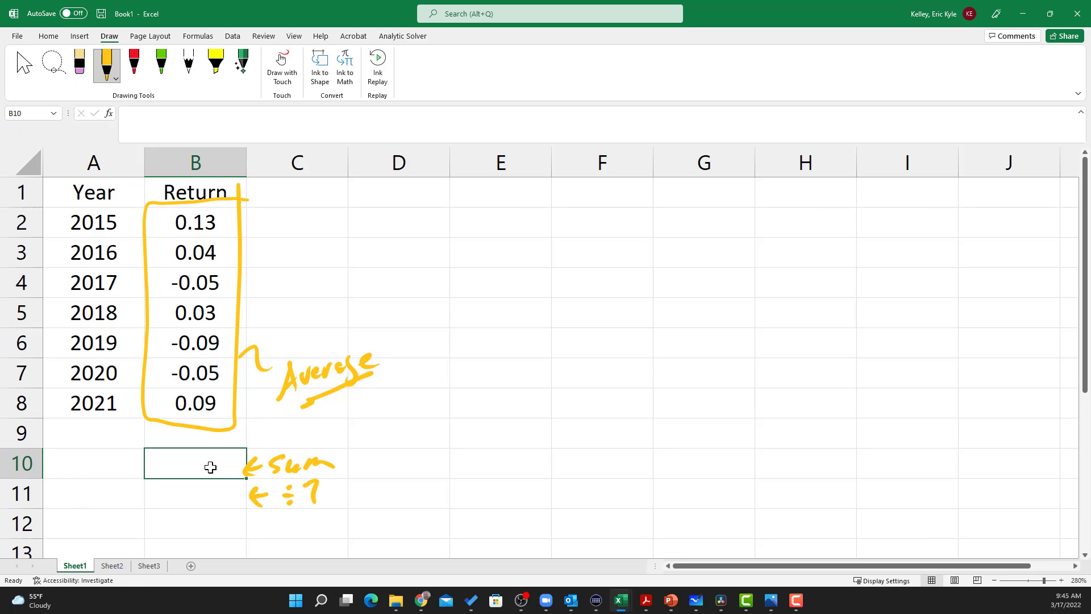
Sum the returns in B10 as =SUM(B2:B8), giving 0.1, and average them in B11 as =B10/7
text(=sum(B2:B8)
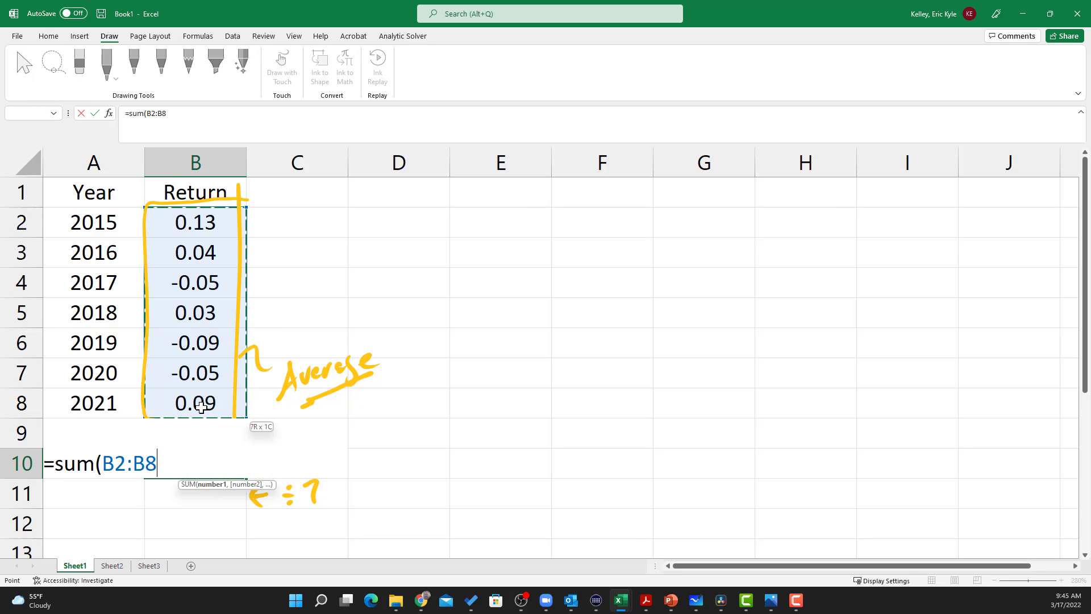
key(enter)
text(=B10)
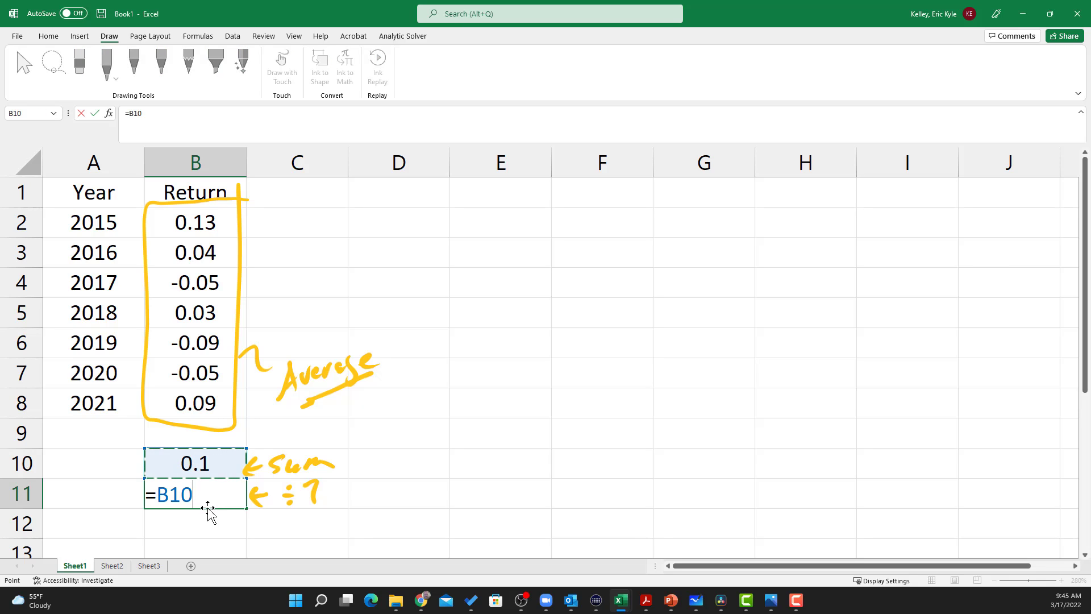
key(enter)
text(Mea)
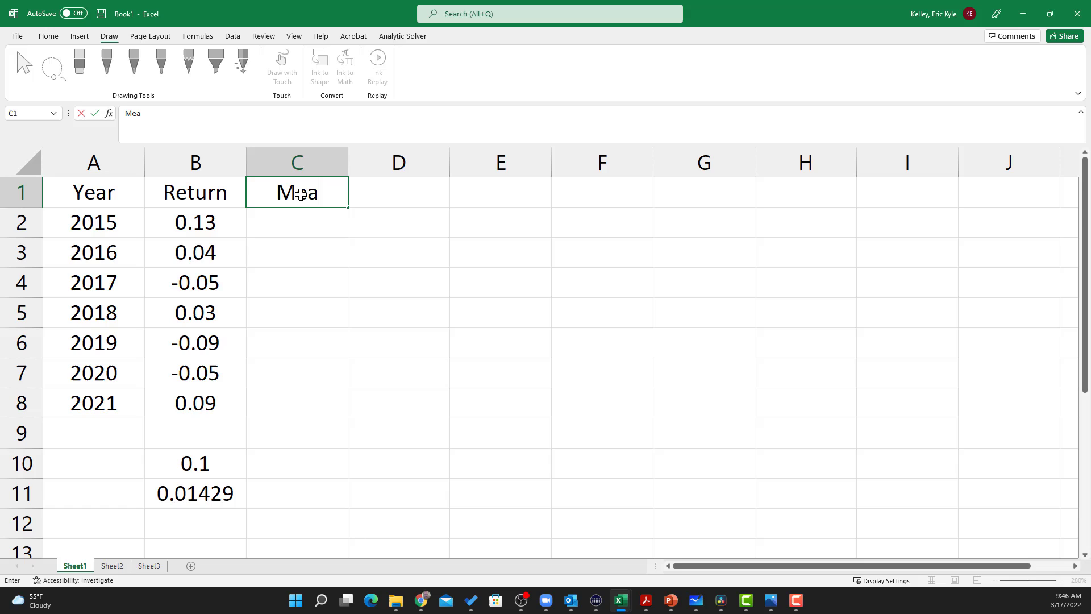
Head column C 'Mean', fill =$B$11 (0.01429) down C2:C8, and select the Return and Mean columns
text(n)
click(297, 222)
text(=$B11)
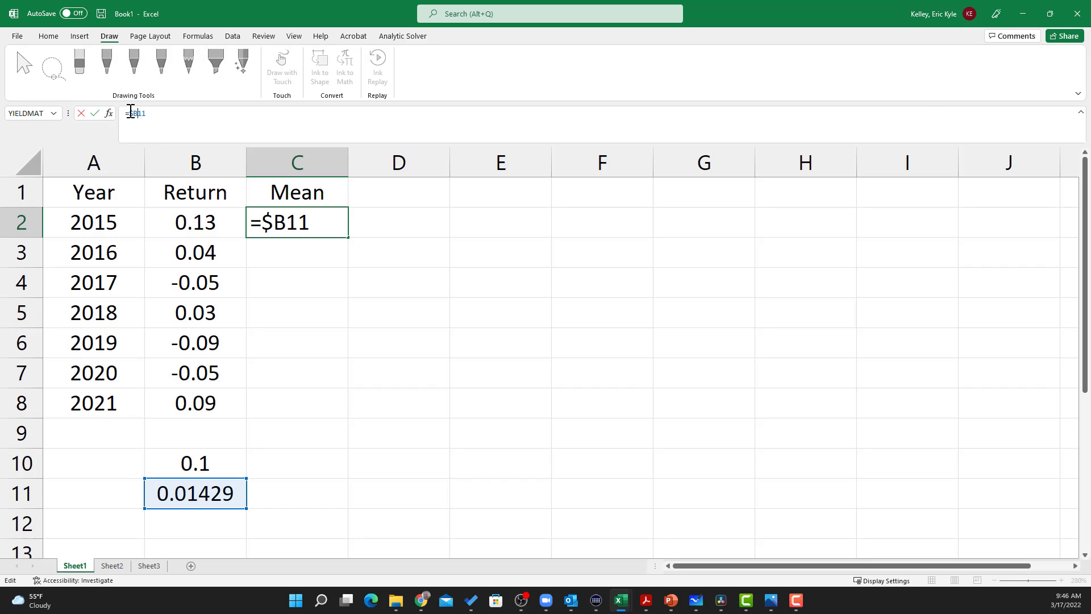
key(Enter)
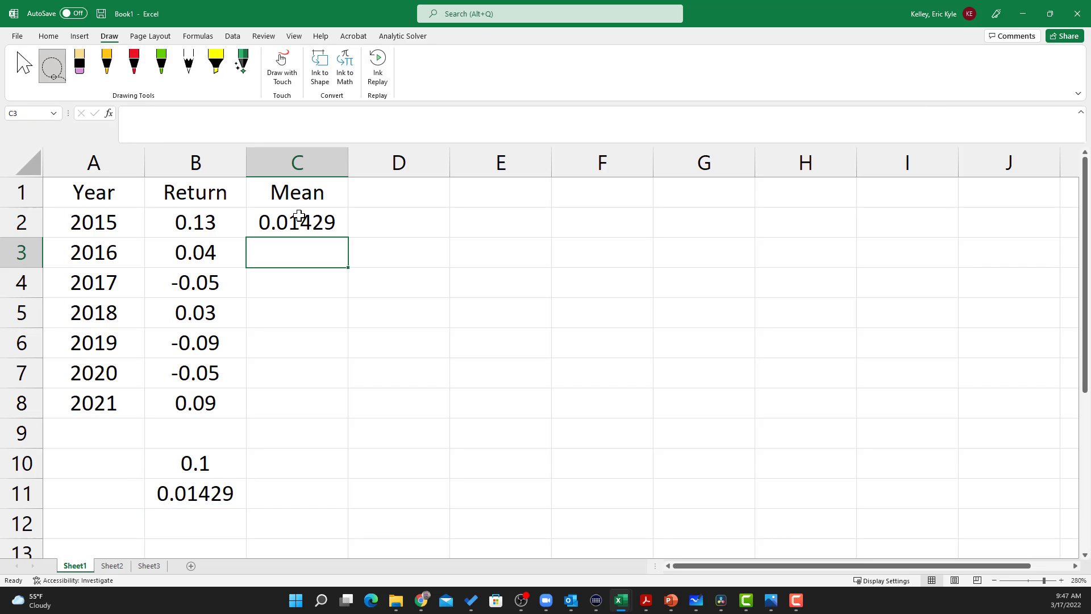
click(297, 222)
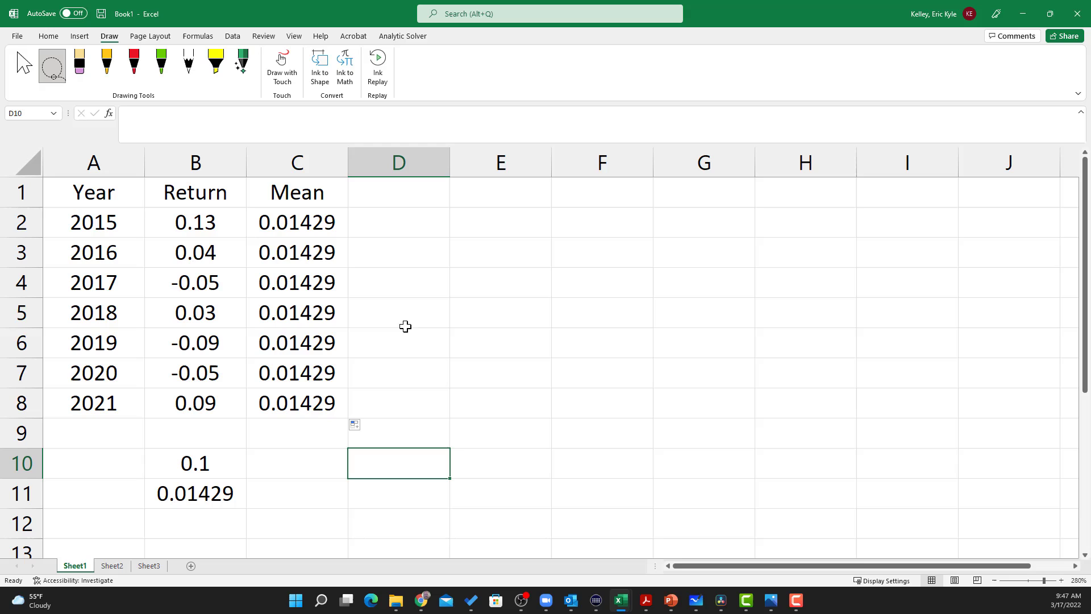
mouse_move(78, 226)
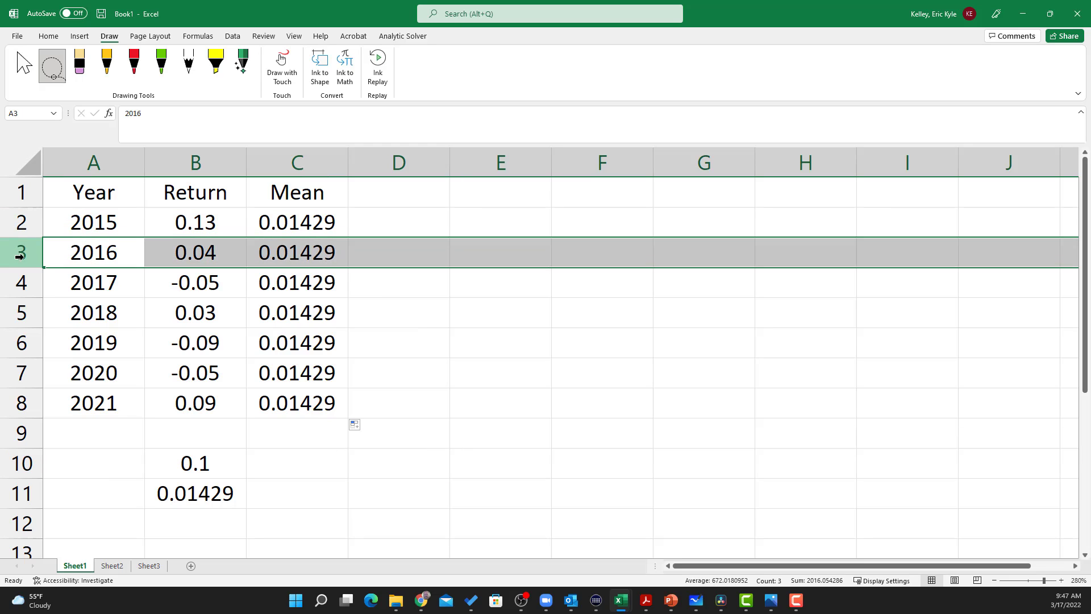
click(194, 162)
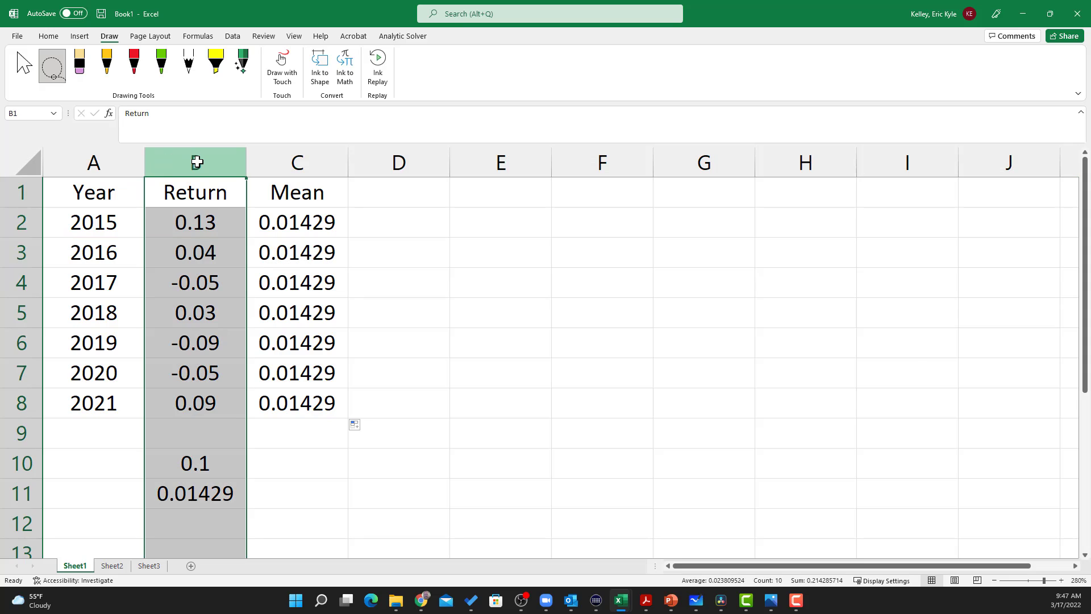
click(297, 161)
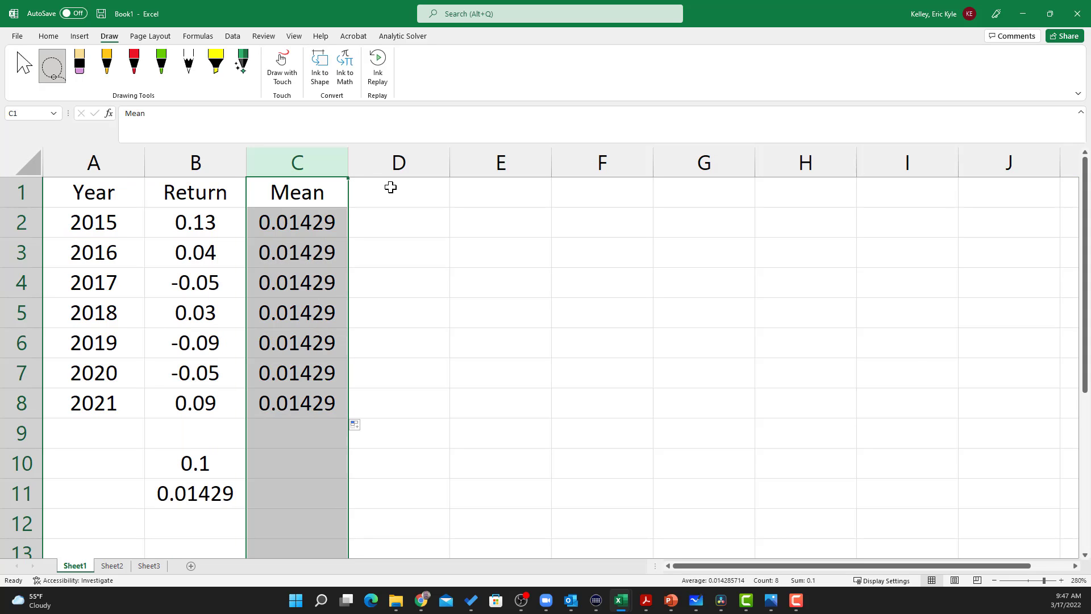
mouse_move(239, 175)
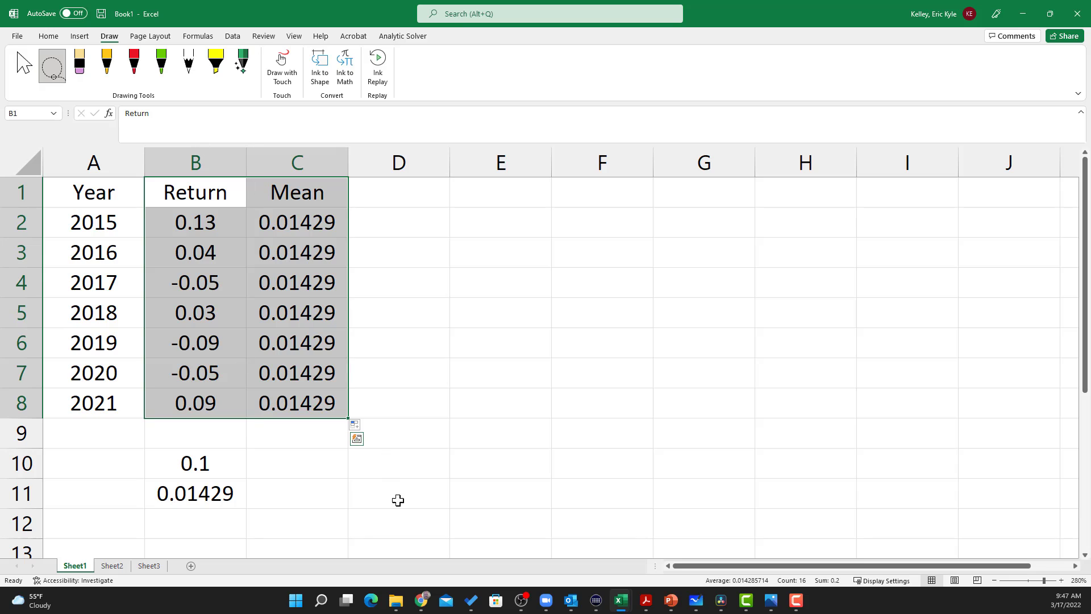
mouse_move(401, 491)
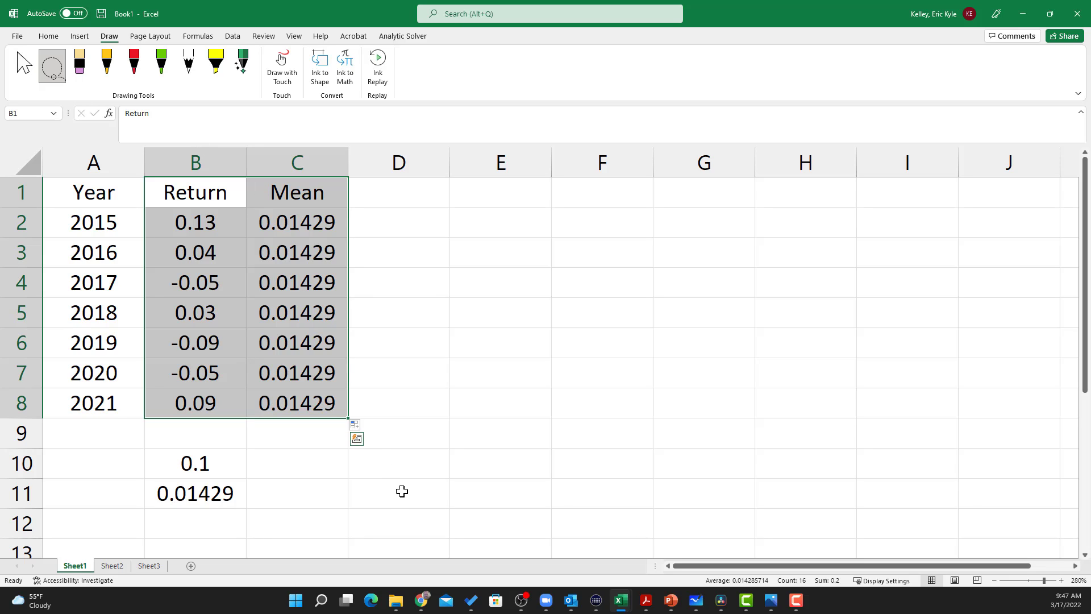
click(399, 493)
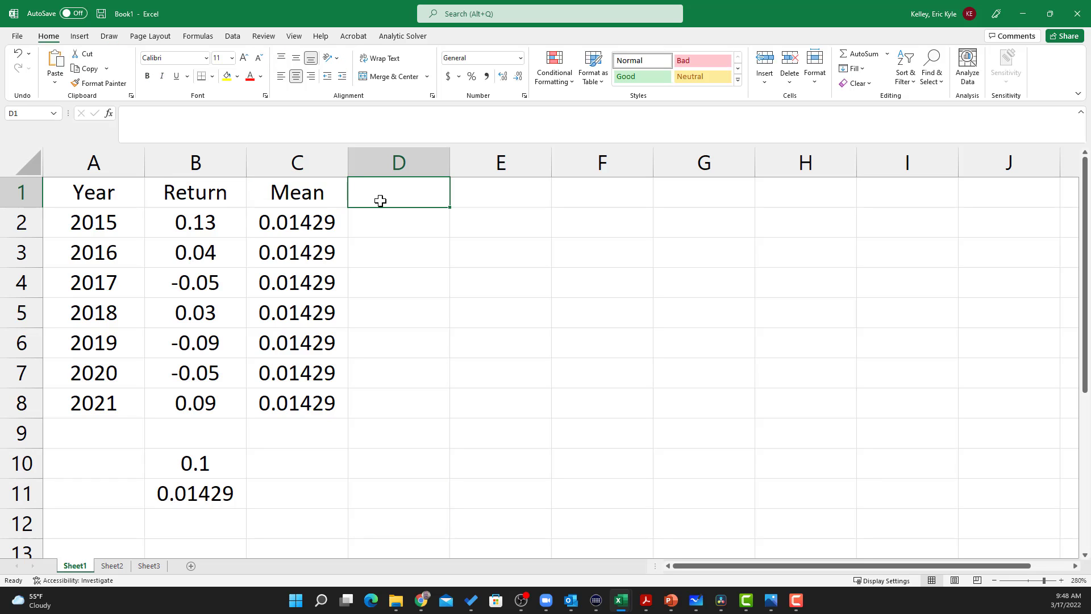
Head column D 'Deviation' and fill =B2-C2 down to D8, giving 0.11571 to 0.07571
text(Dv)
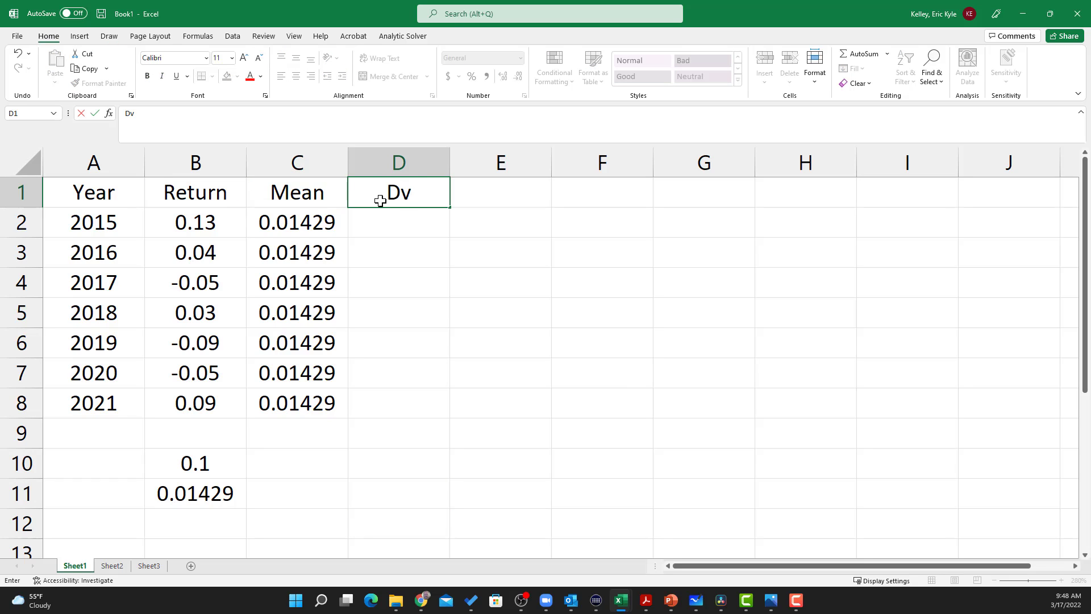
text(eviation)
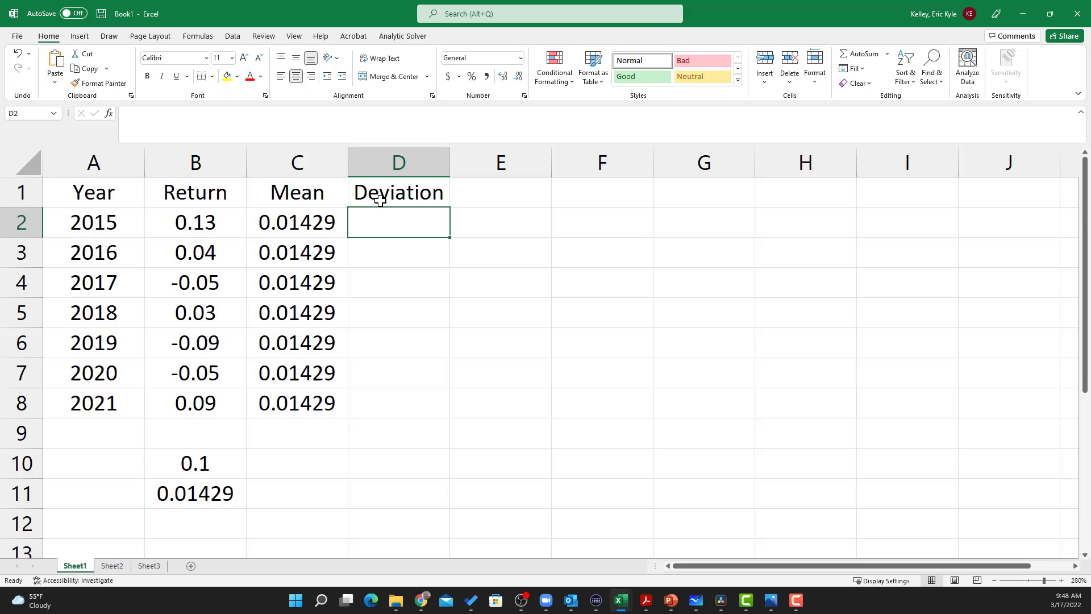
text(=B2)
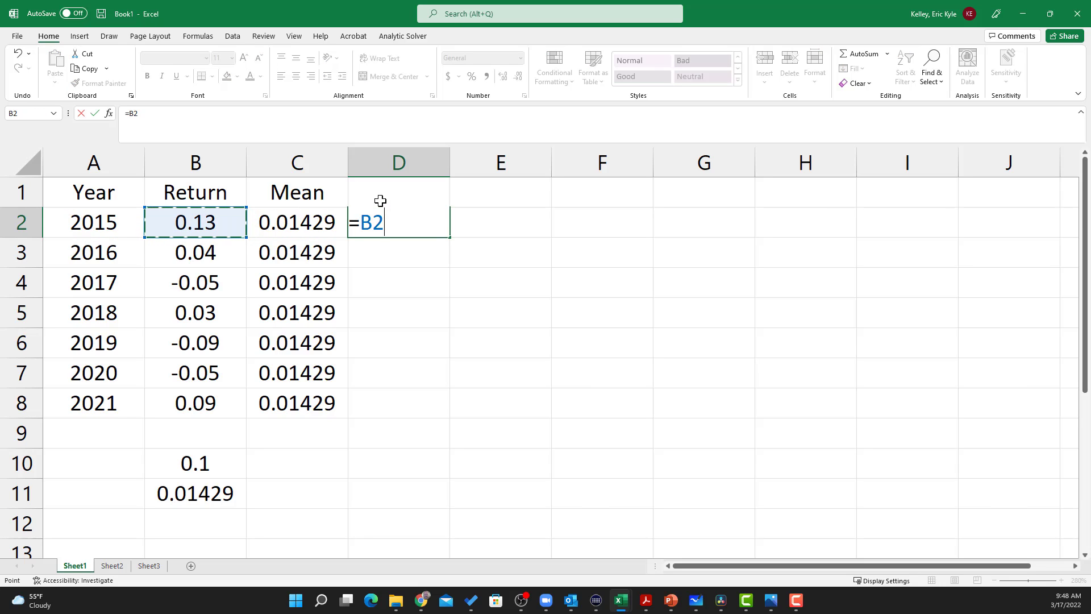
text(-)
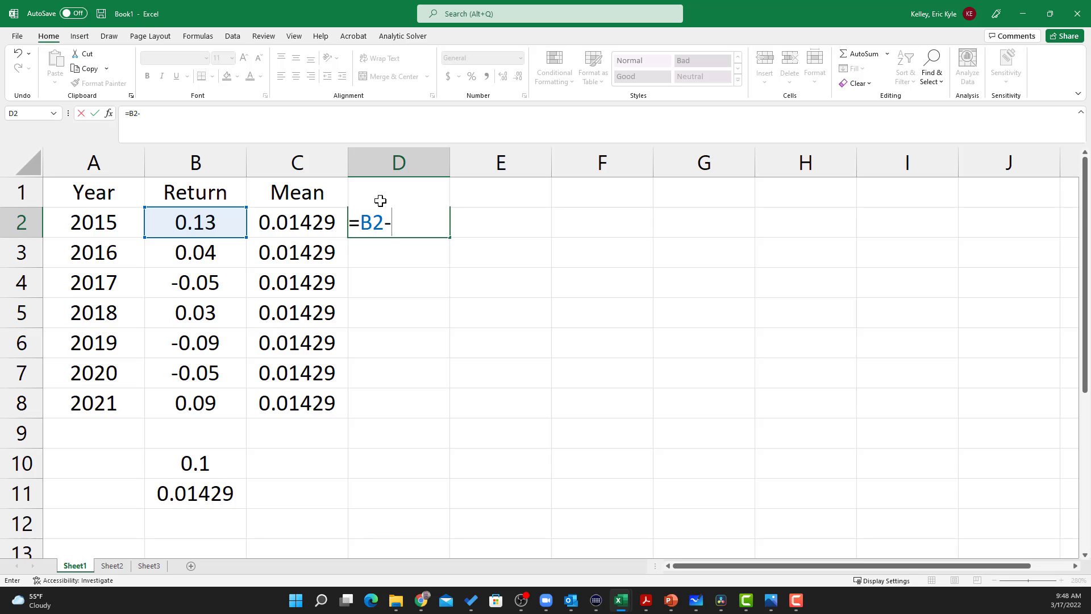
key(enter)
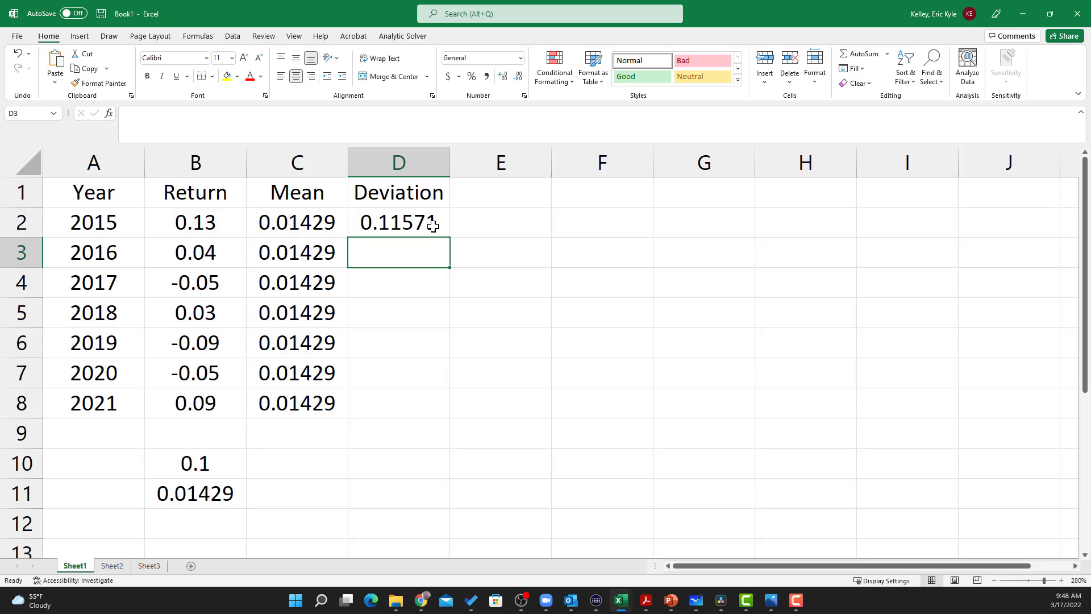
click(398, 222)
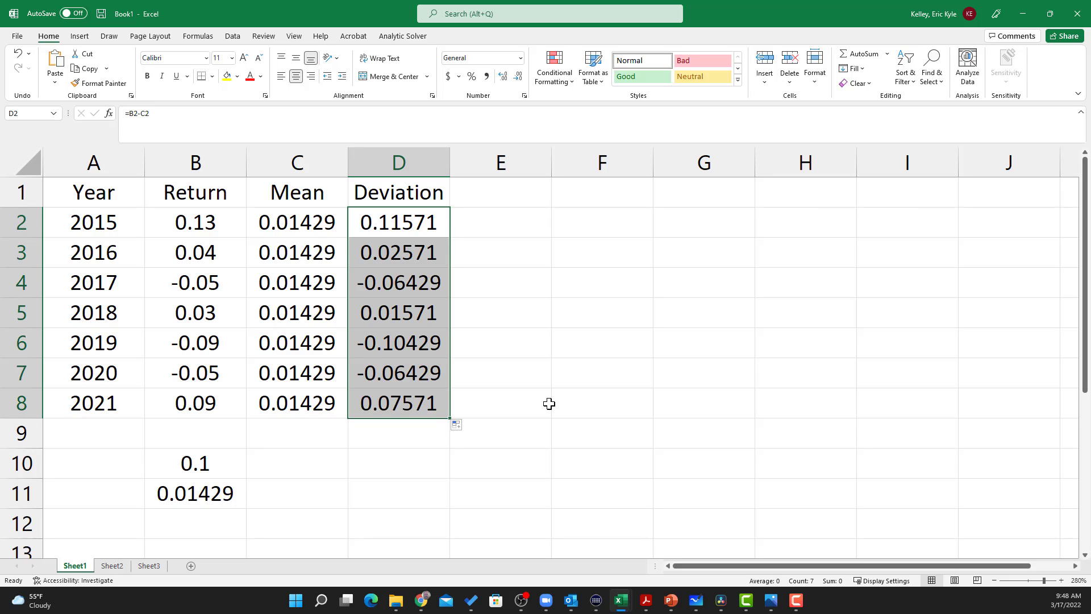
mouse_move(487, 378)
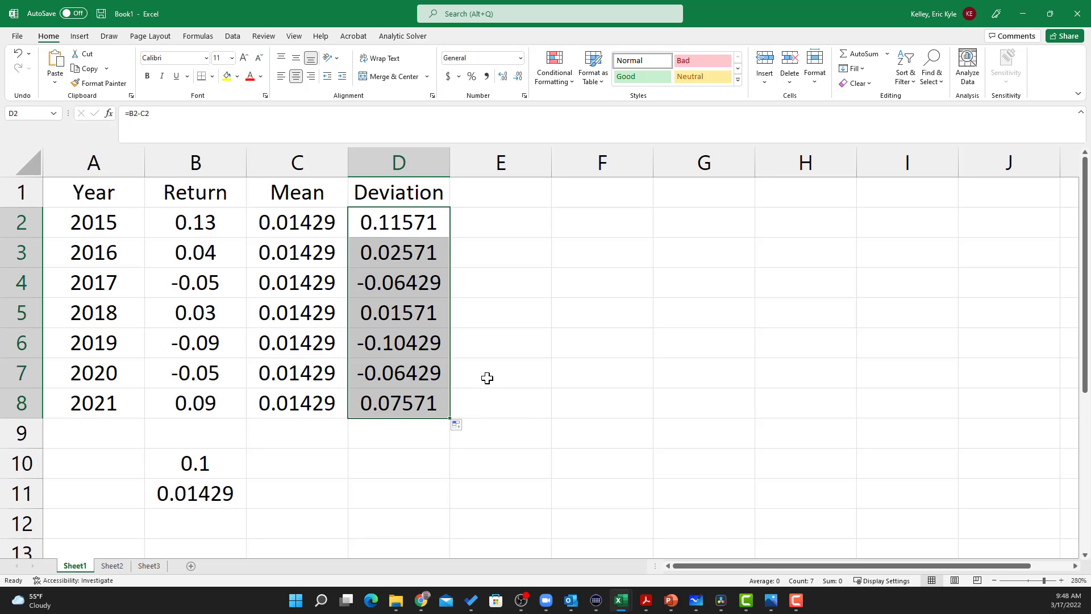
mouse_move(409, 215)
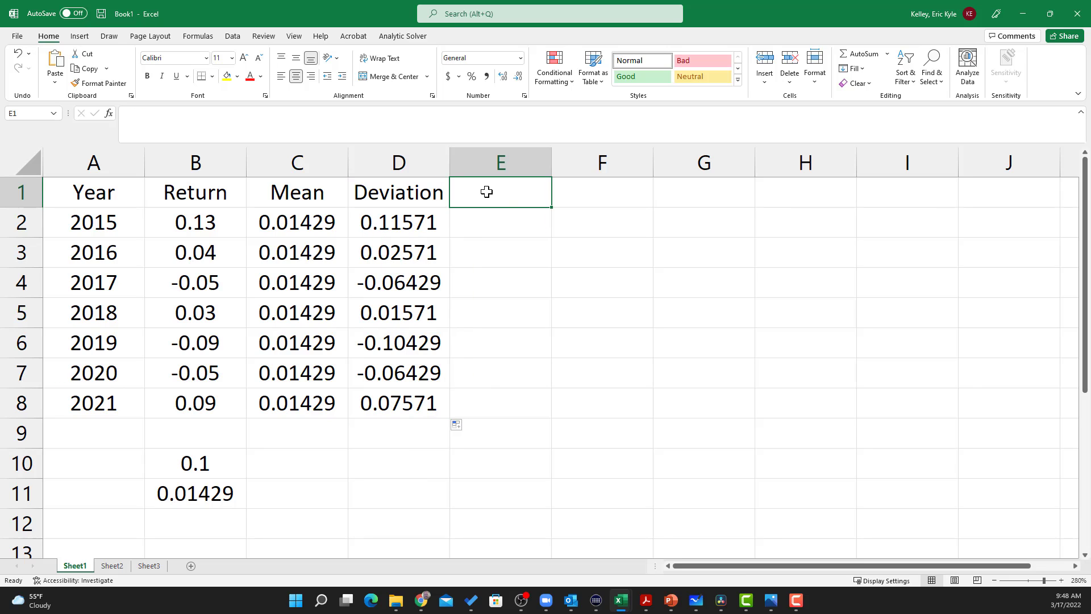
Head column E 'Sq. Dev' and fill =D2^2 down to E8, giving 0.01339 to 0.00573
text(Sq. Dev)
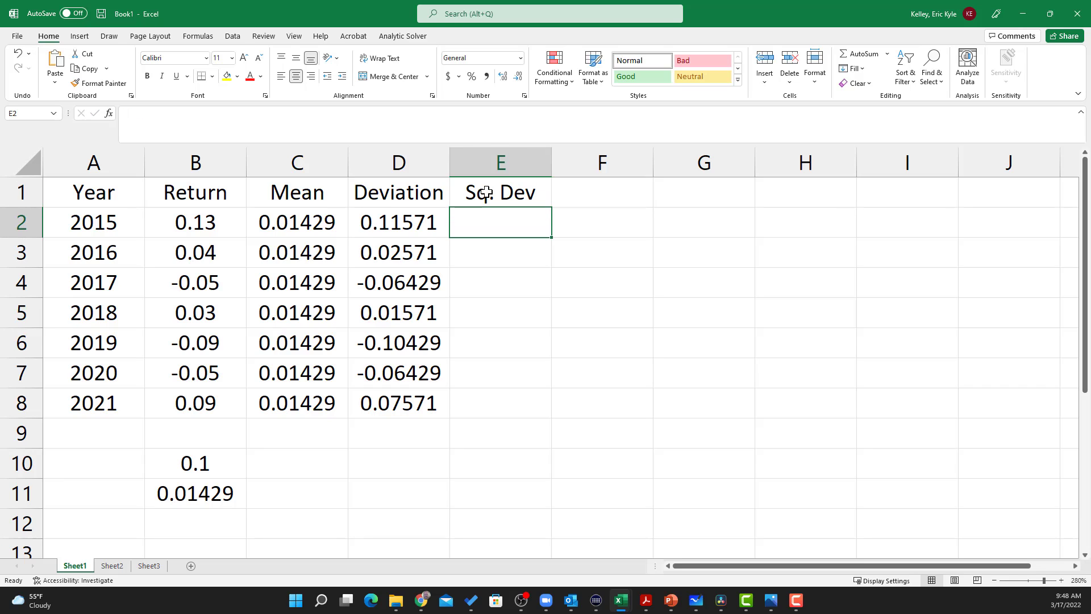
text(=D2^2)
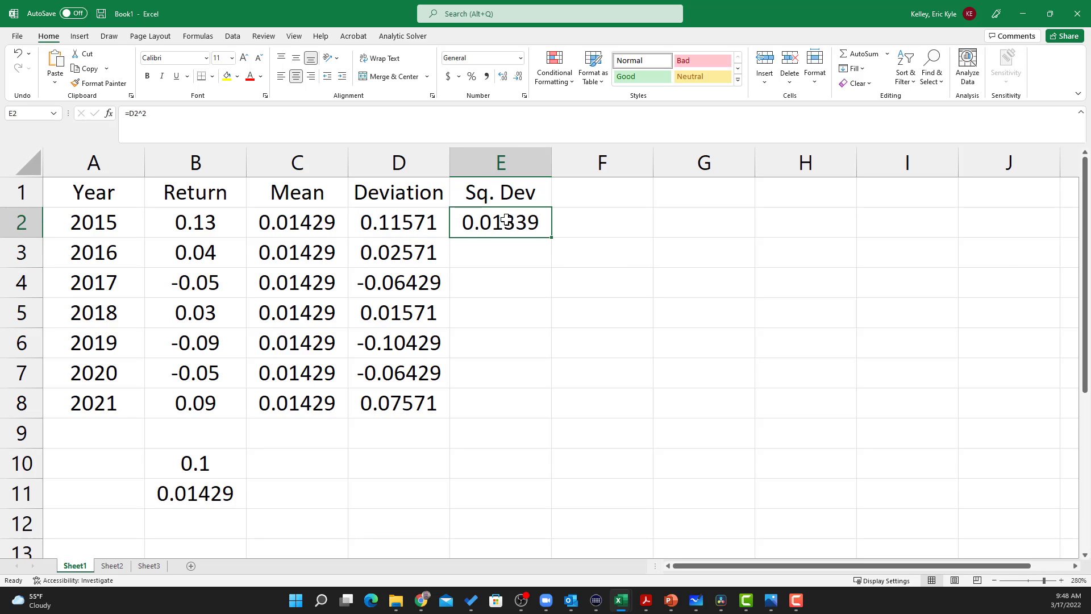
drag(500, 222, 500, 403)
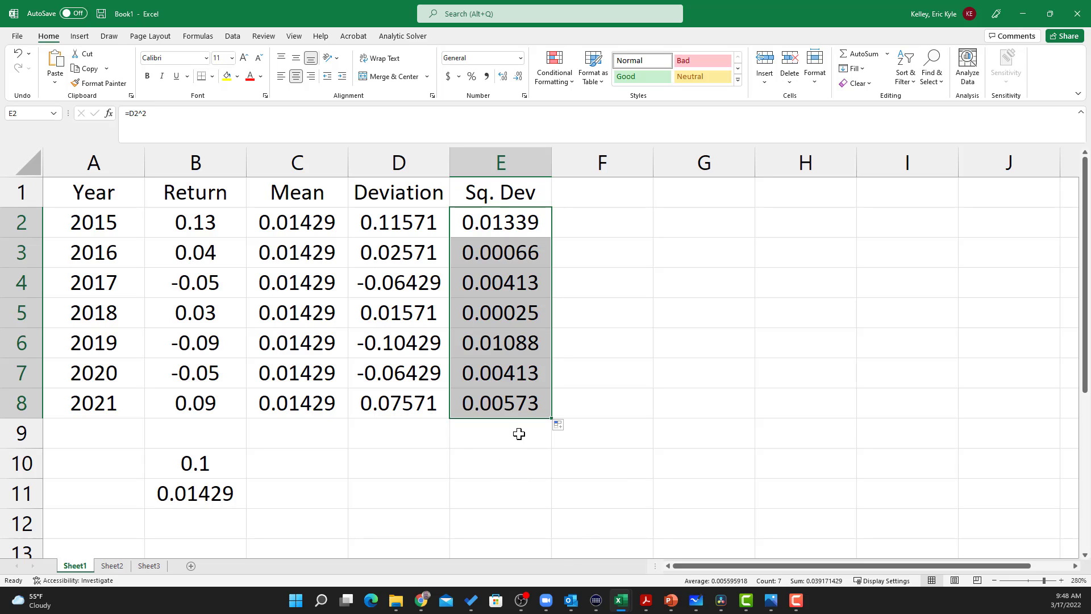
click(109, 36)
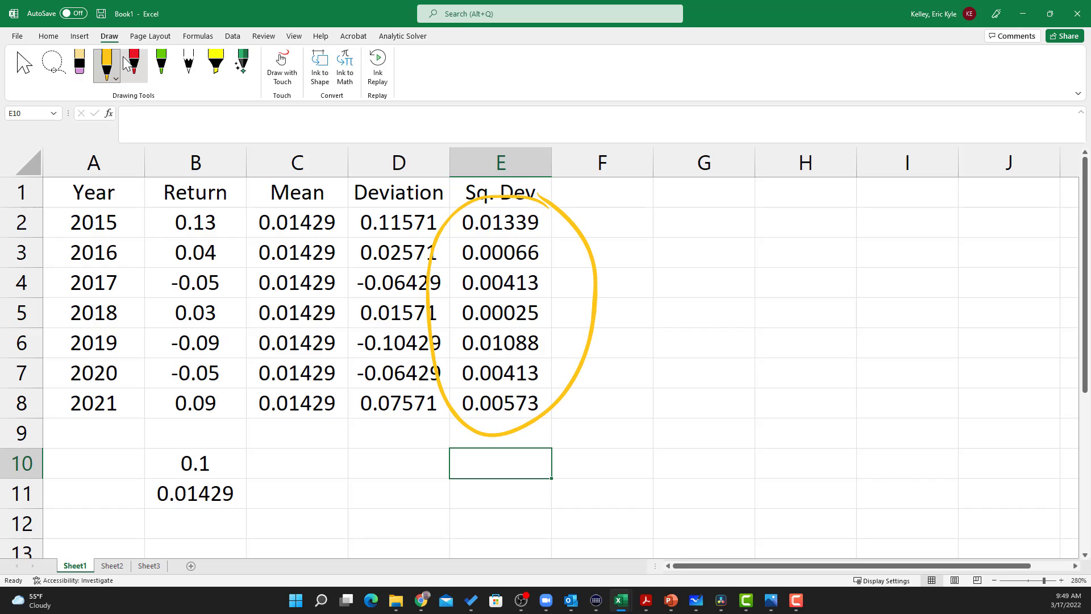
Handwrite '← sum' beside E10 and '← ÷ (7-1)' beside E11 in yellow ink, then begin =SUM in E10
drag(571, 470, 587, 462)
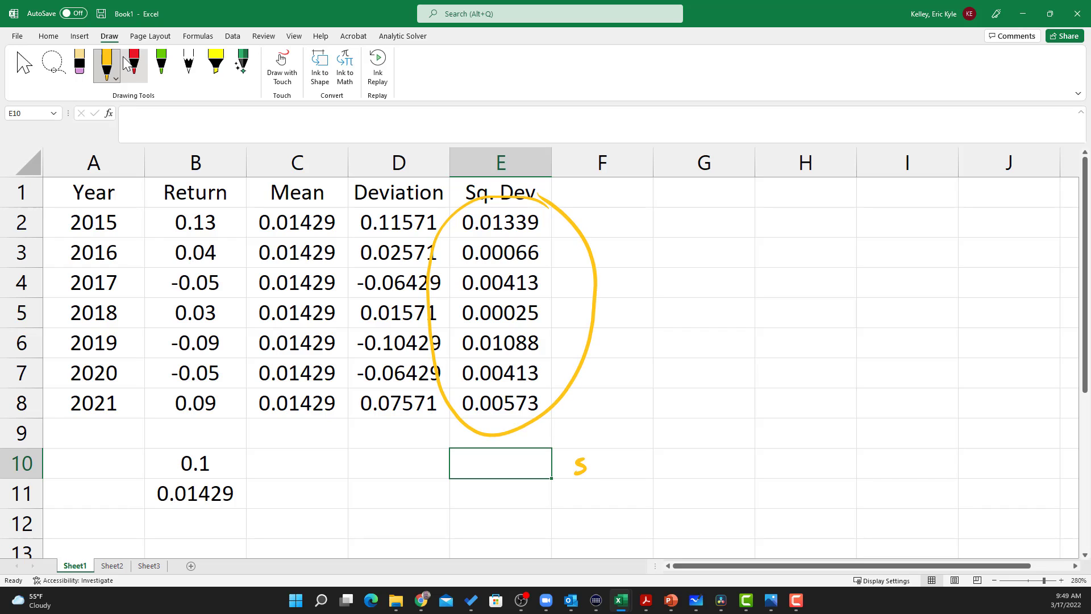
drag(574, 465, 619, 465)
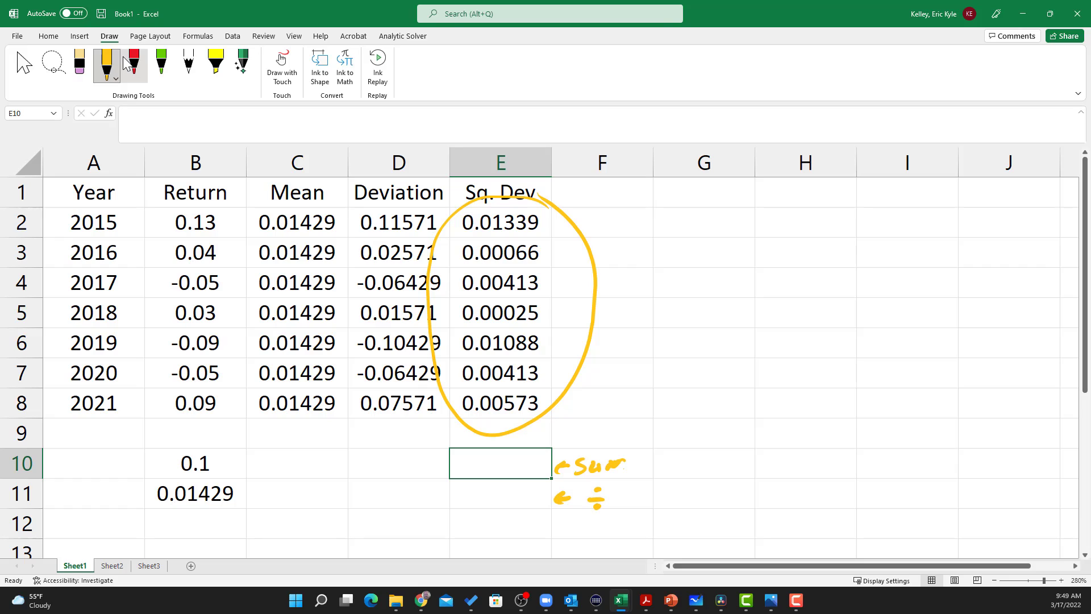
drag(616, 498, 685, 498)
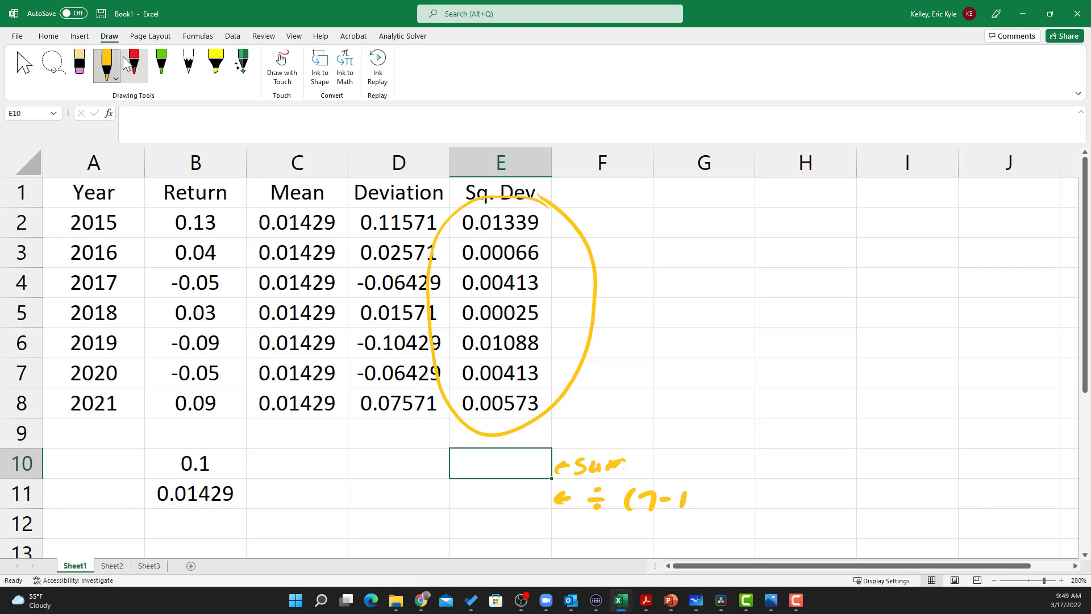
drag(679, 479, 702, 515)
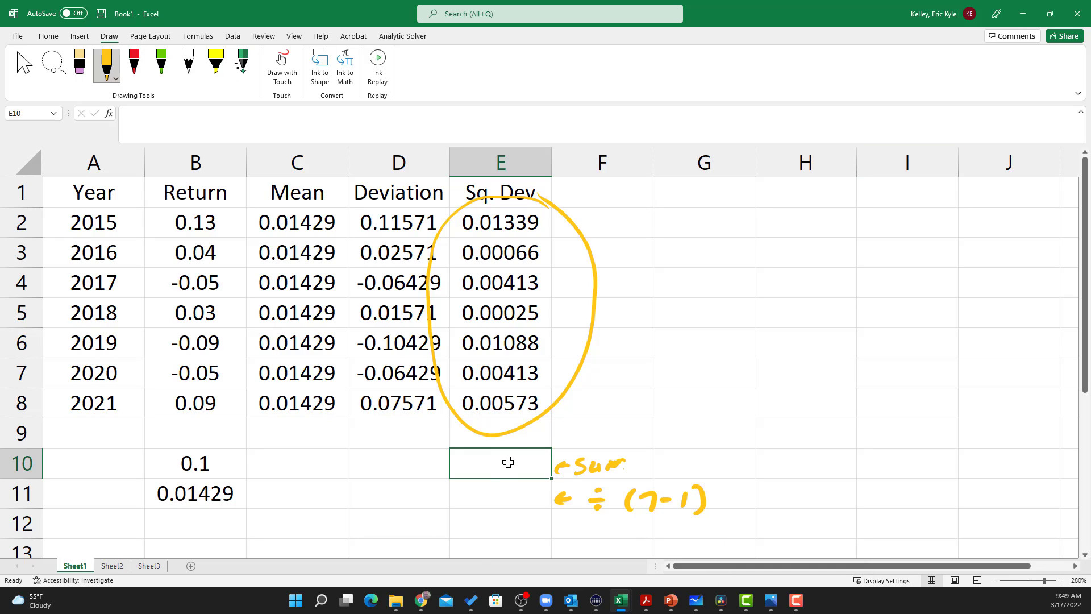
text(=sum)
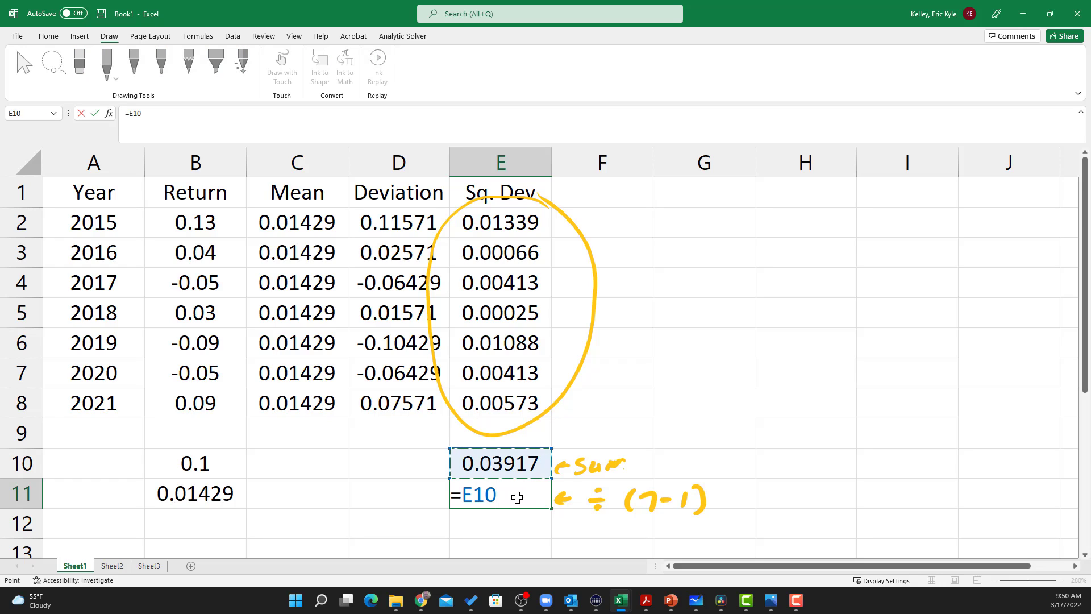
Compute the sample variance in E11 as =E10/(7-1), giving 0.00653 from the 0.03917 total
text(/()
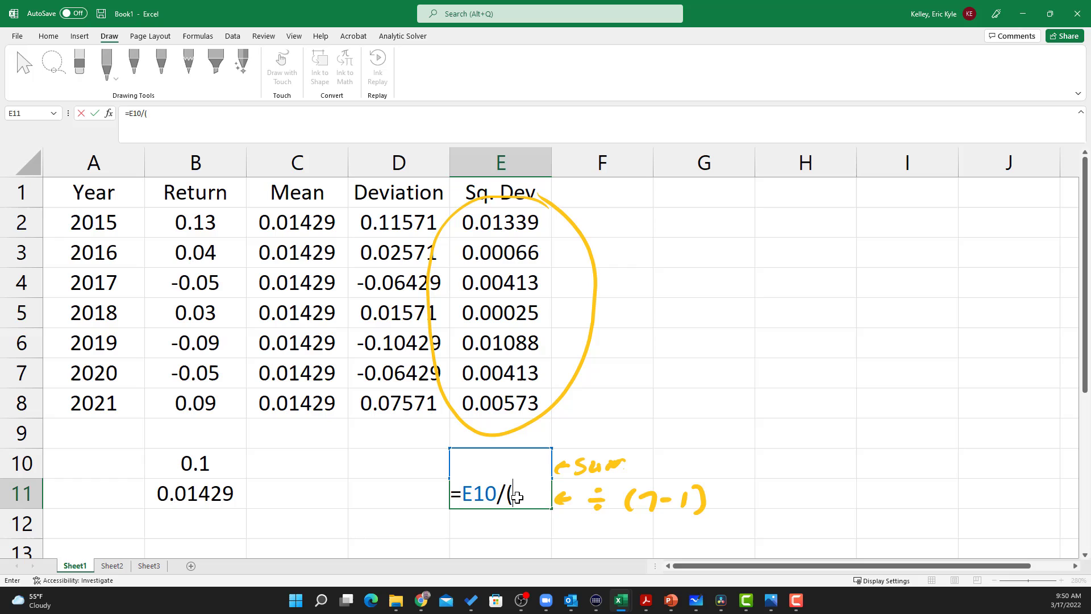
text(7)
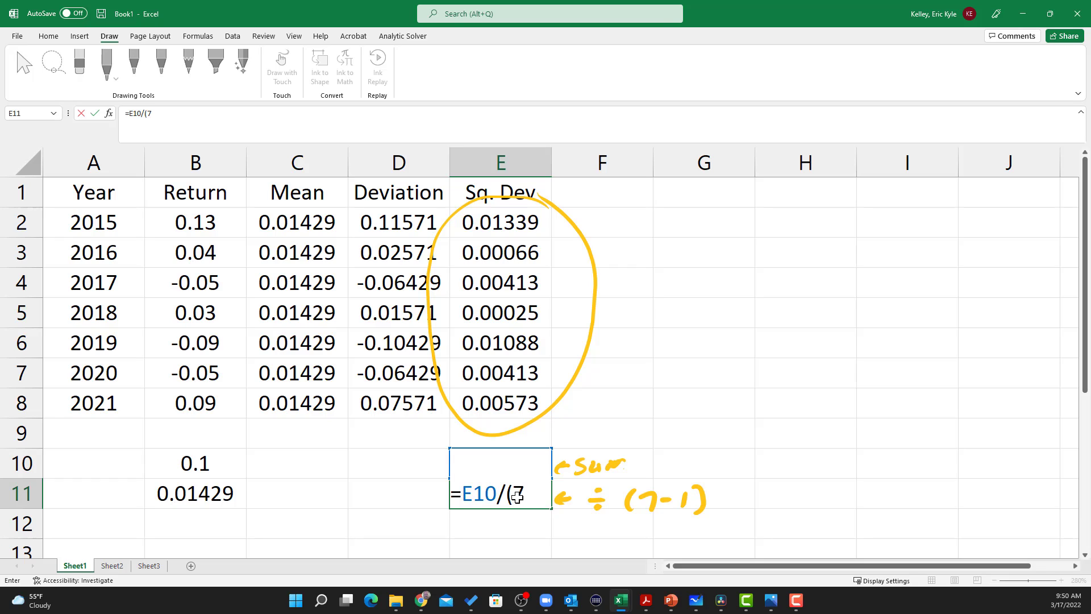
text(-1))
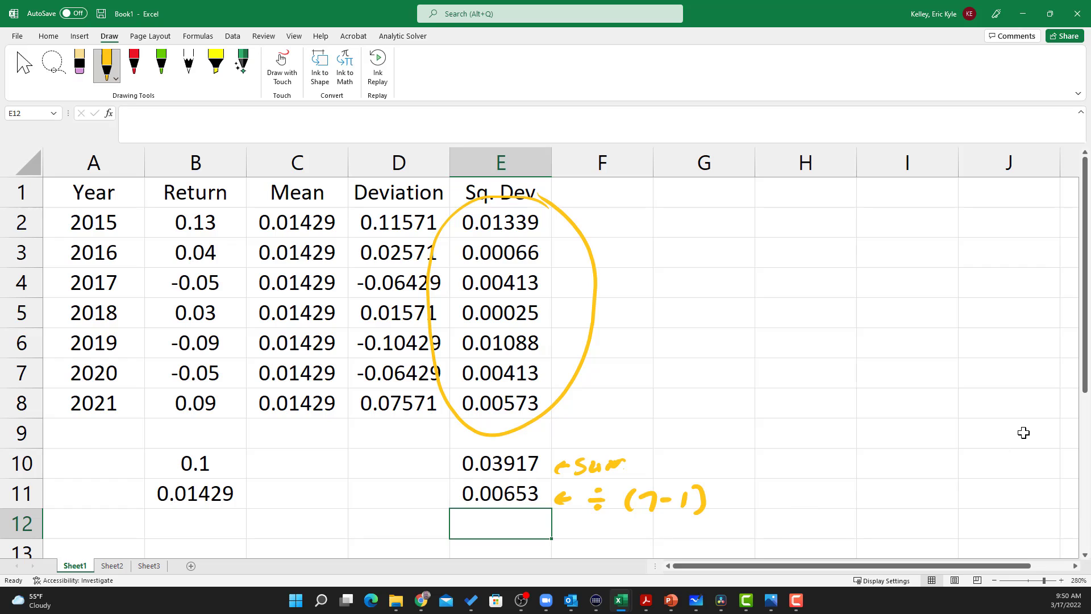
mouse_move(951, 391)
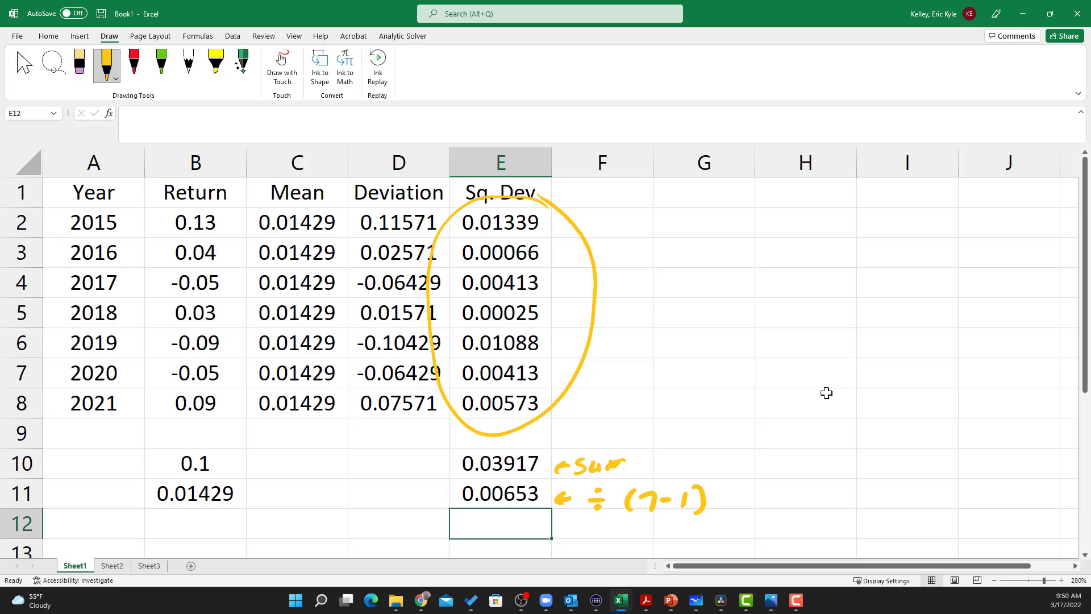
mouse_move(713, 399)
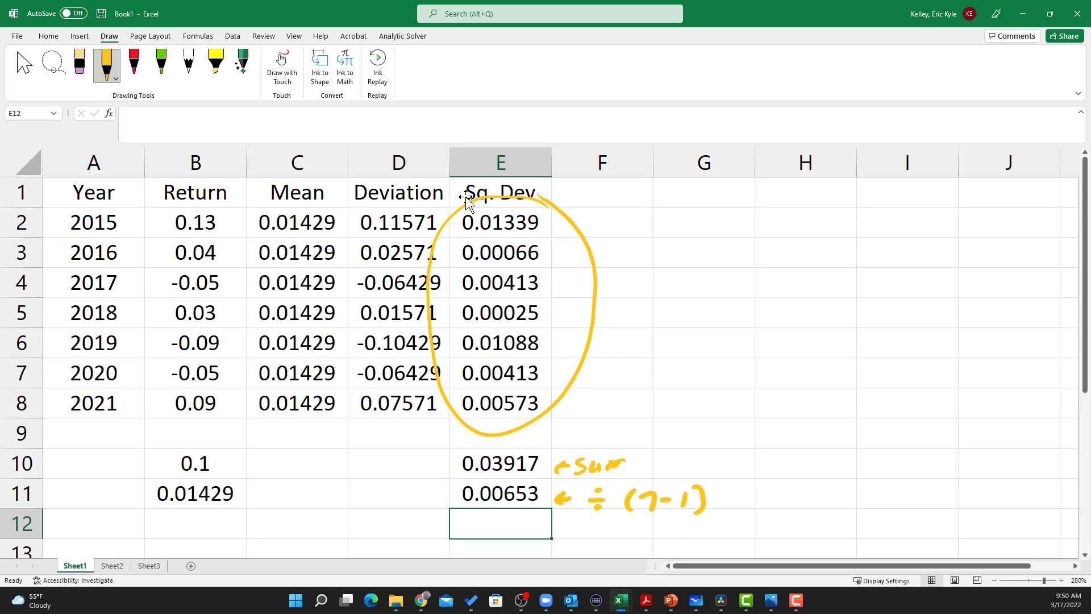
mouse_move(371, 597)
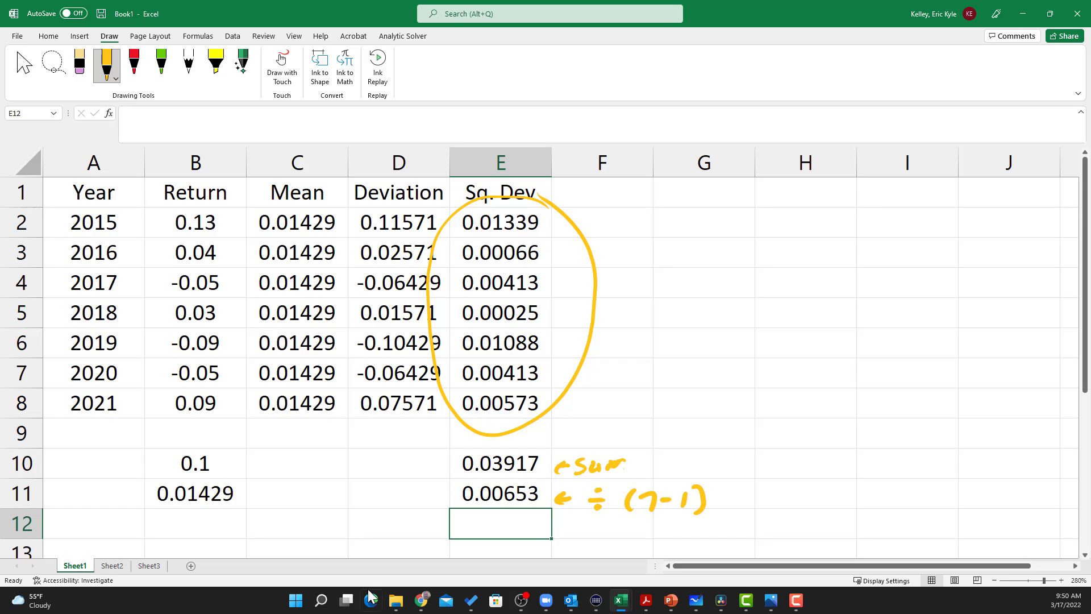